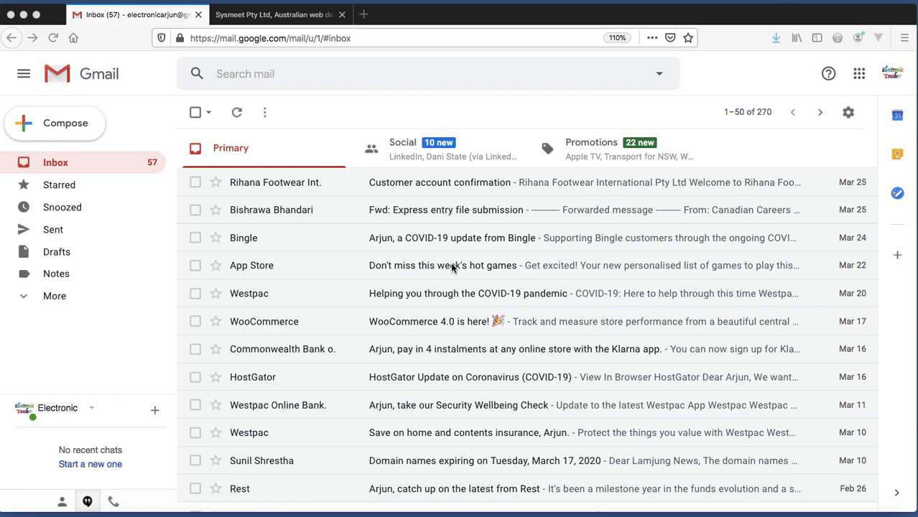
mouse_move(584, 210)
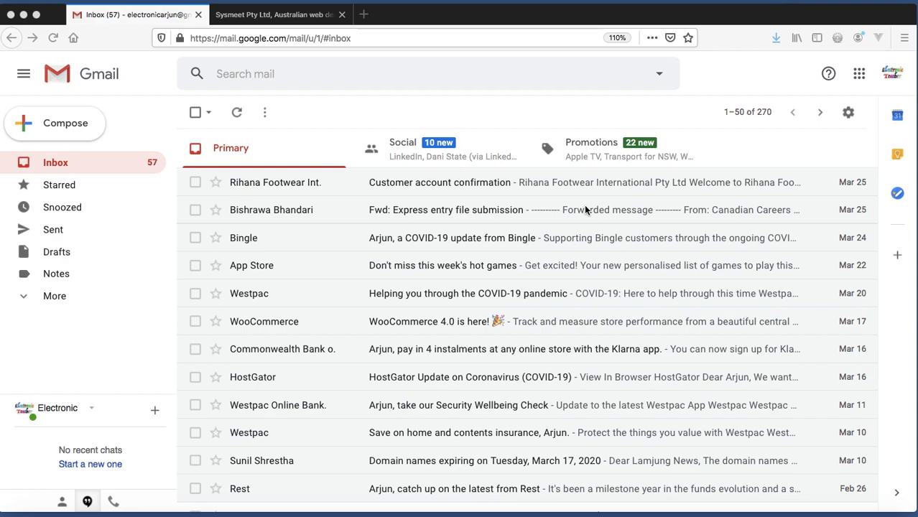
mouse_move(796, 56)
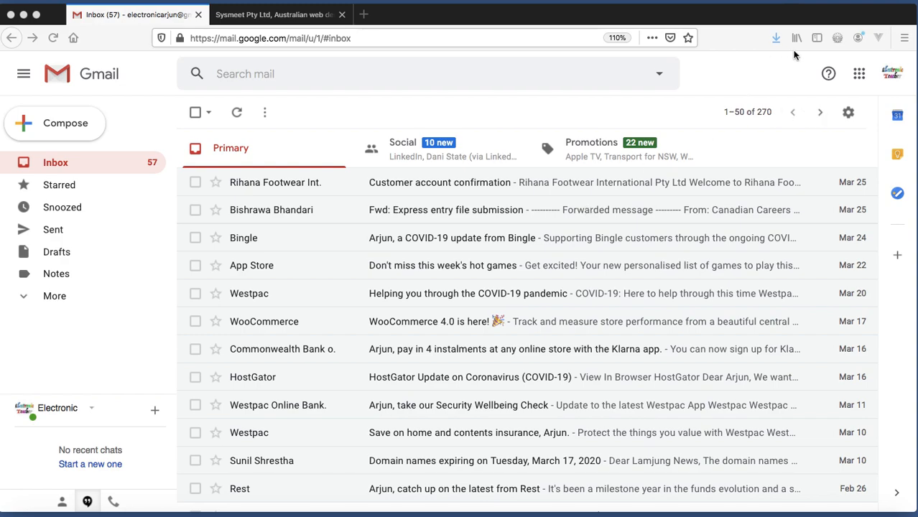
mouse_move(854, 118)
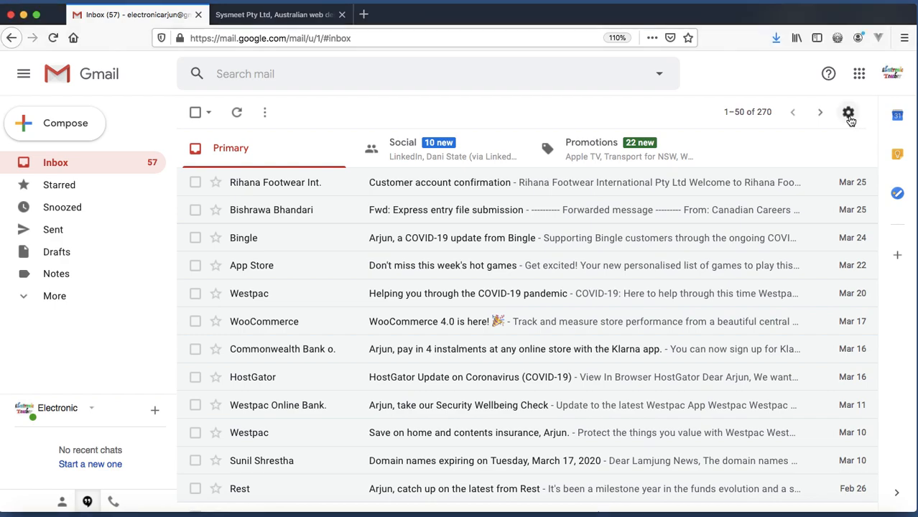
mouse_move(848, 112)
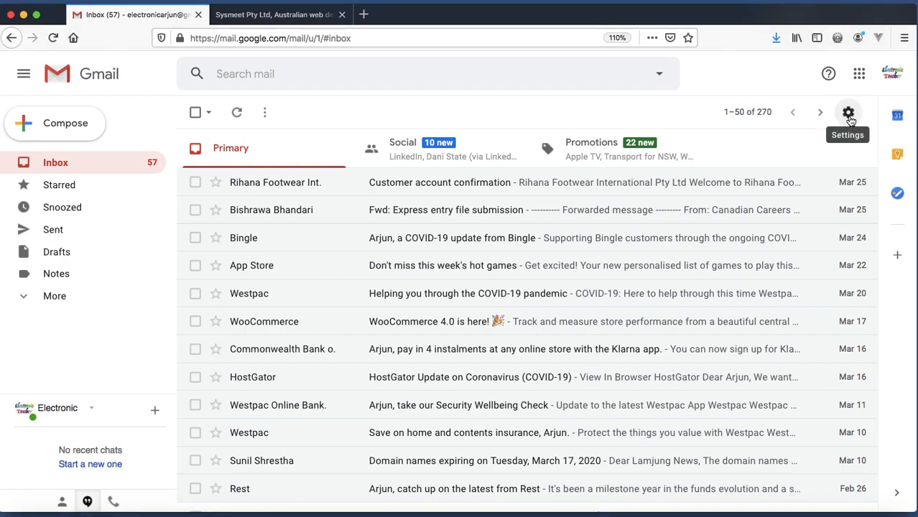
- Reach the Signature section of Gmail's General settings from the gear menu
left_click(848, 113)
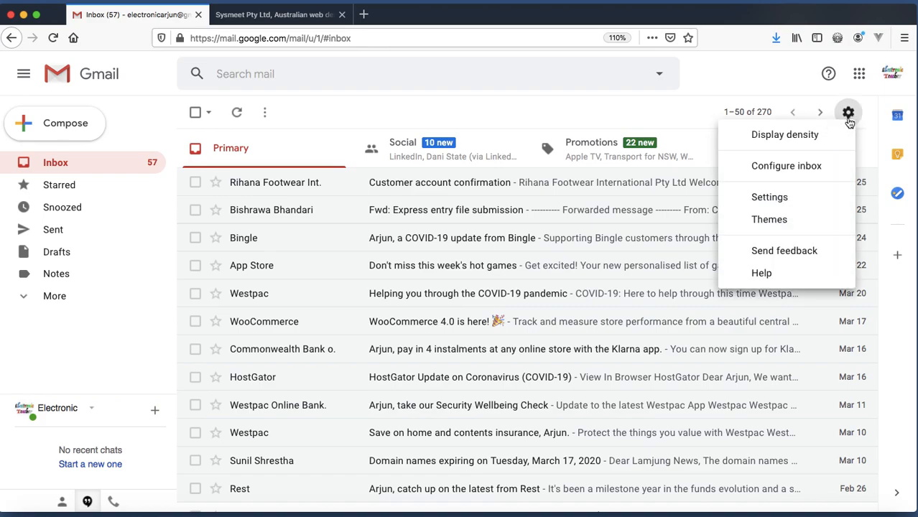
left_click(848, 113)
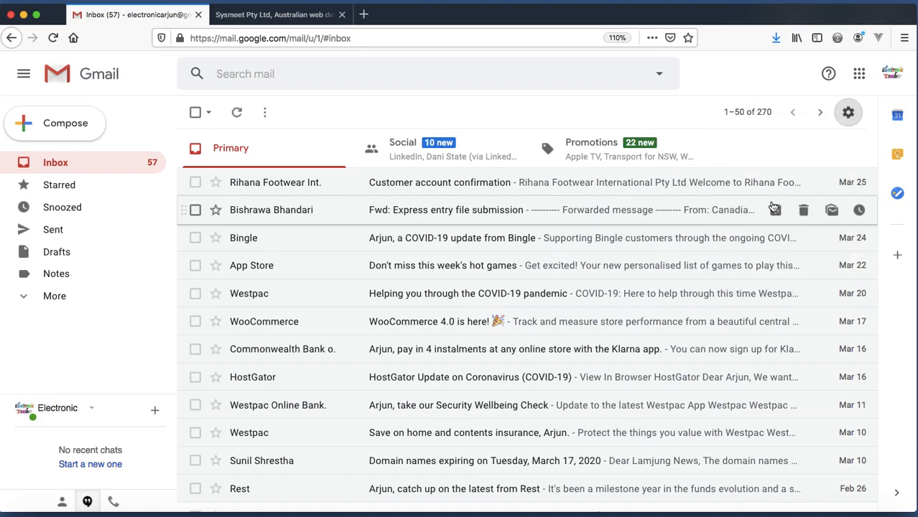
left_click(848, 112)
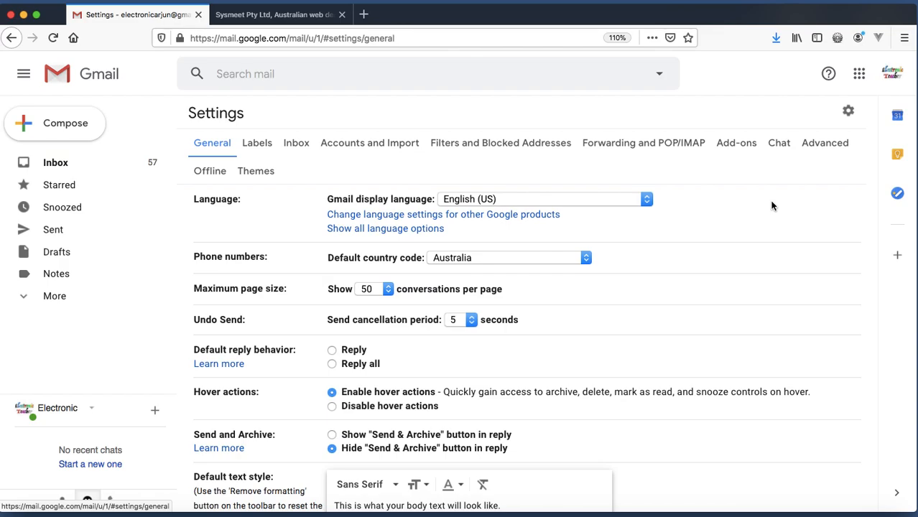
scroll("down", 3)
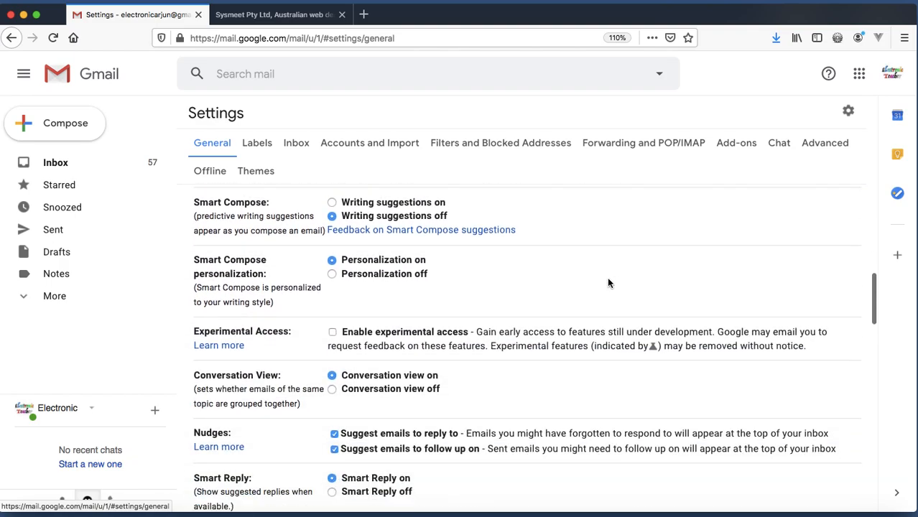
scroll("down", 3)
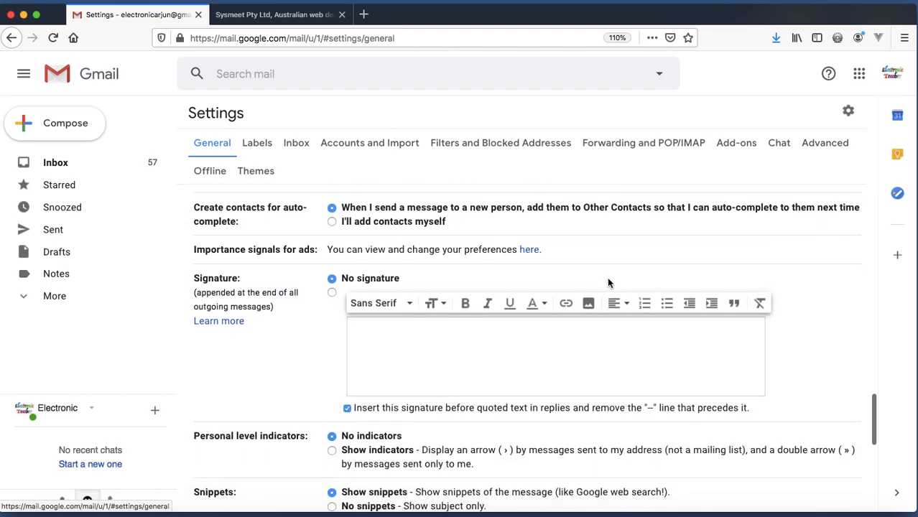
scroll("down", 3)
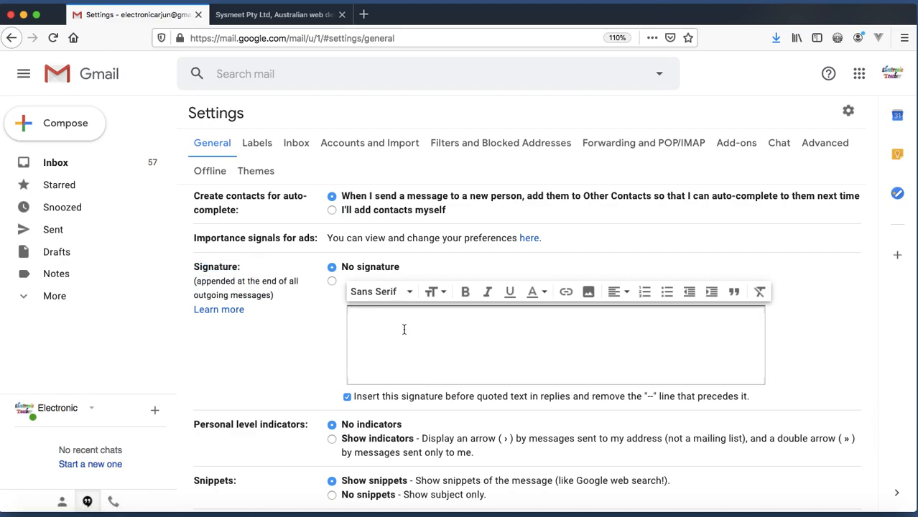
- Enter 'Best Regards.' and a dashed divider line in the signature box
left_click(402, 319)
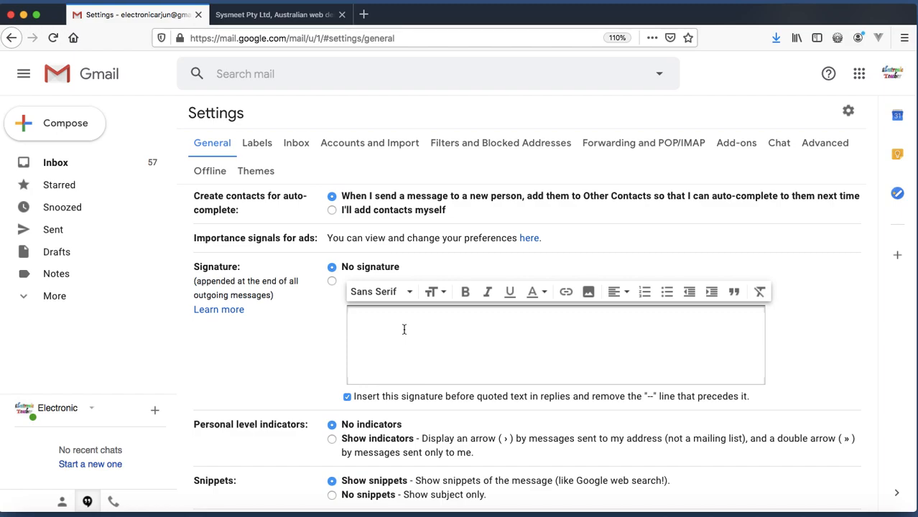
left_click(404, 329)
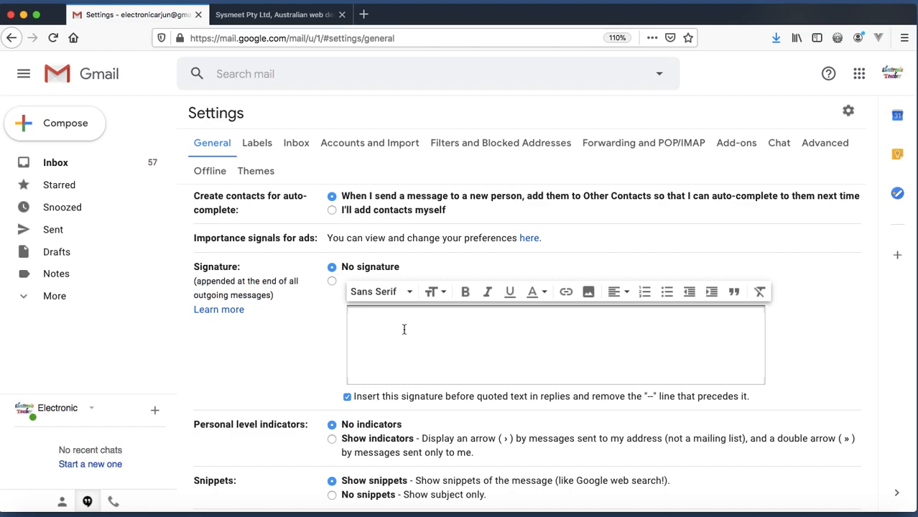
type("Best Ga")
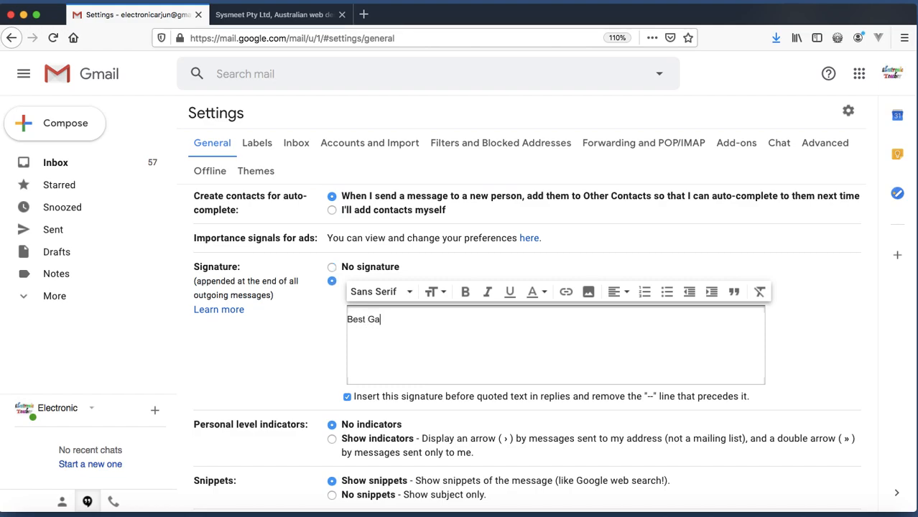
type("R")
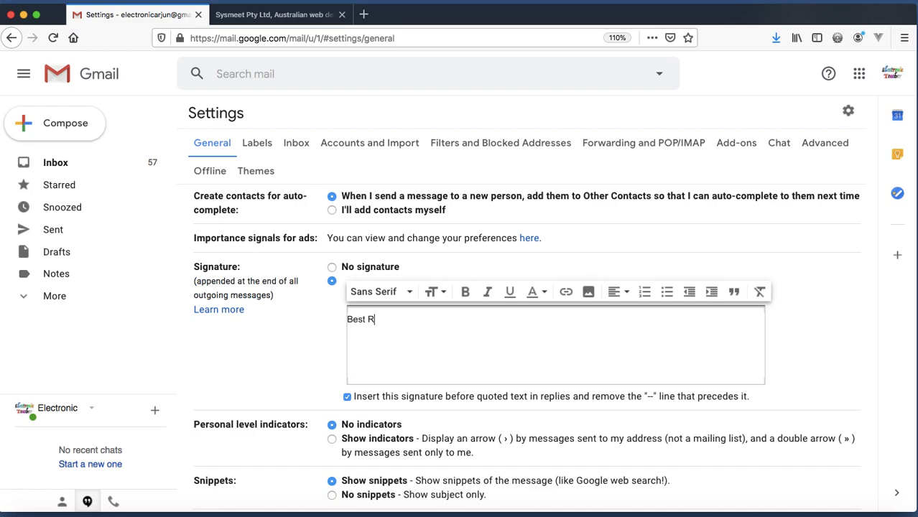
type("egards.")
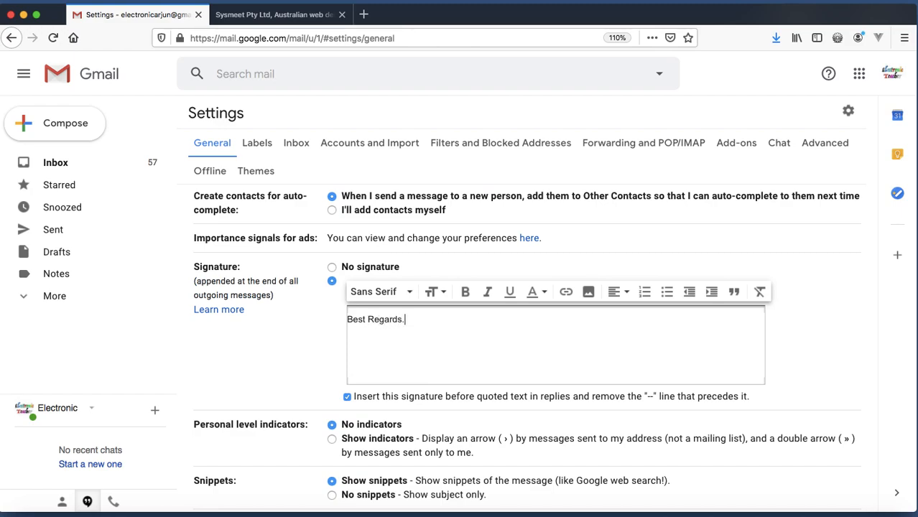
type("------------------------------------------------------------------------------------")
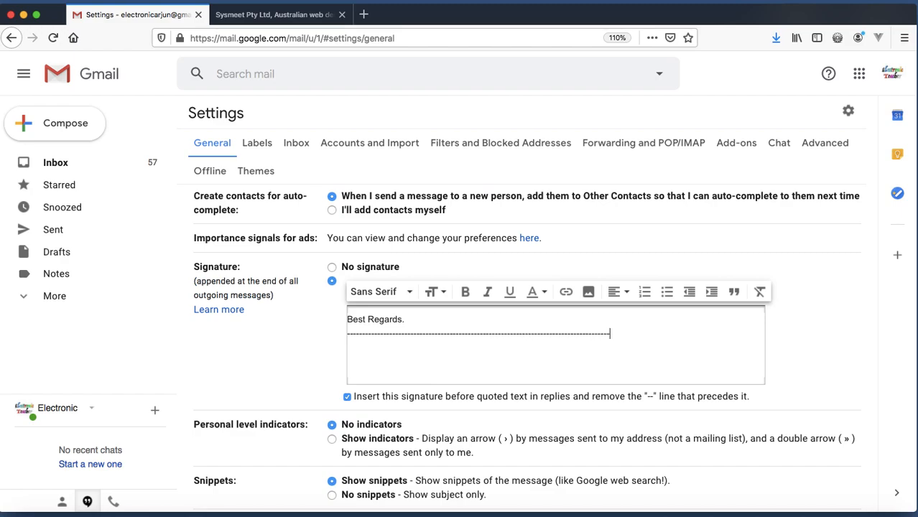
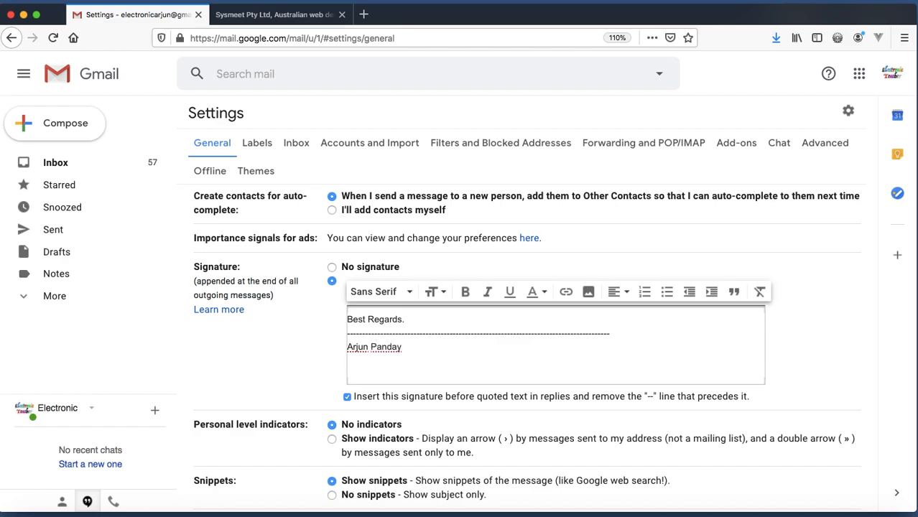
- Add a Contact: line with the +61 phone number and the sysmeet email address
type("Contact:")
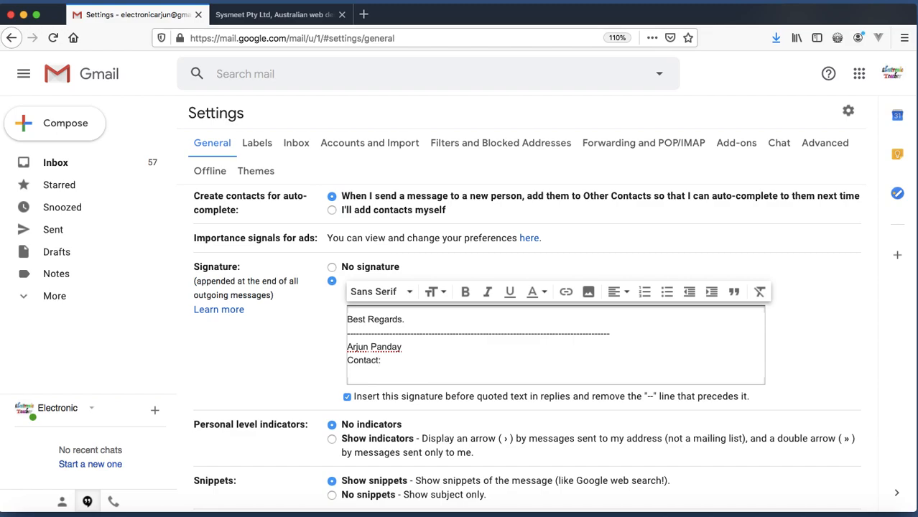
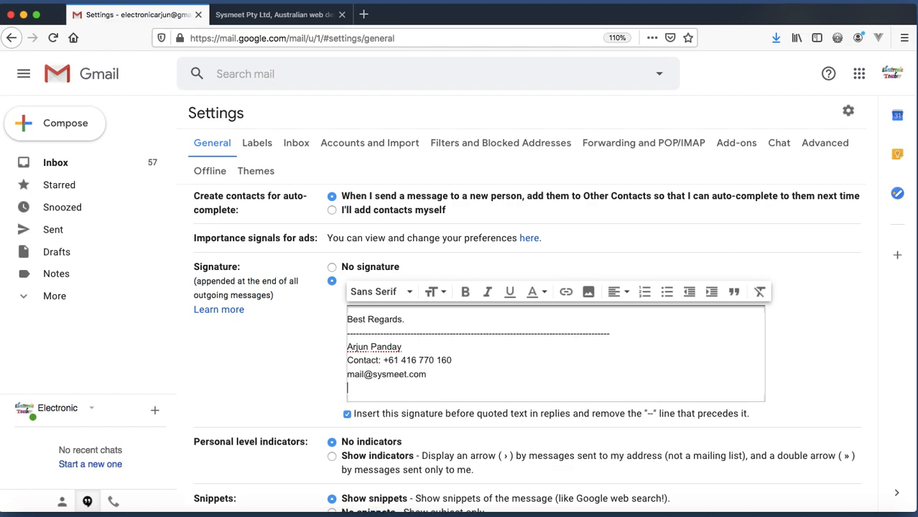
- Add the website Sysmeet.com and a Sydney, Australia location line below it
type("Sysmeet.")
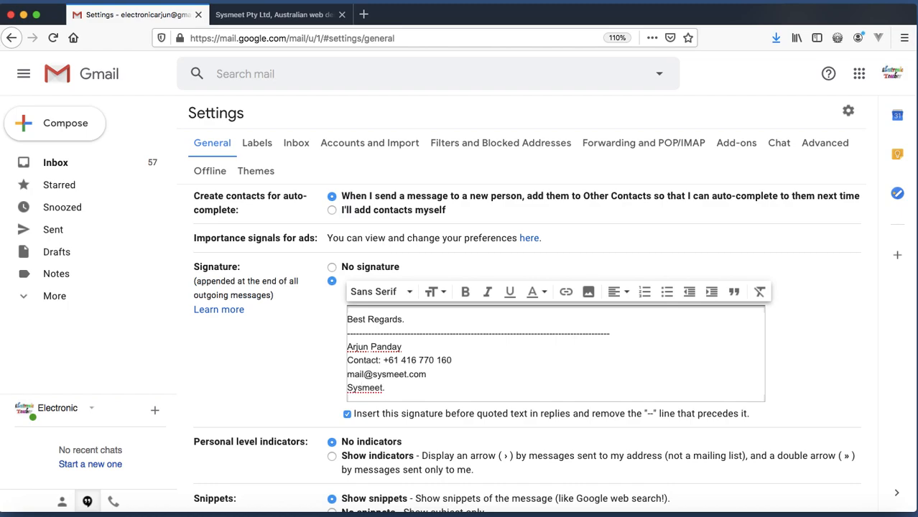
type("com")
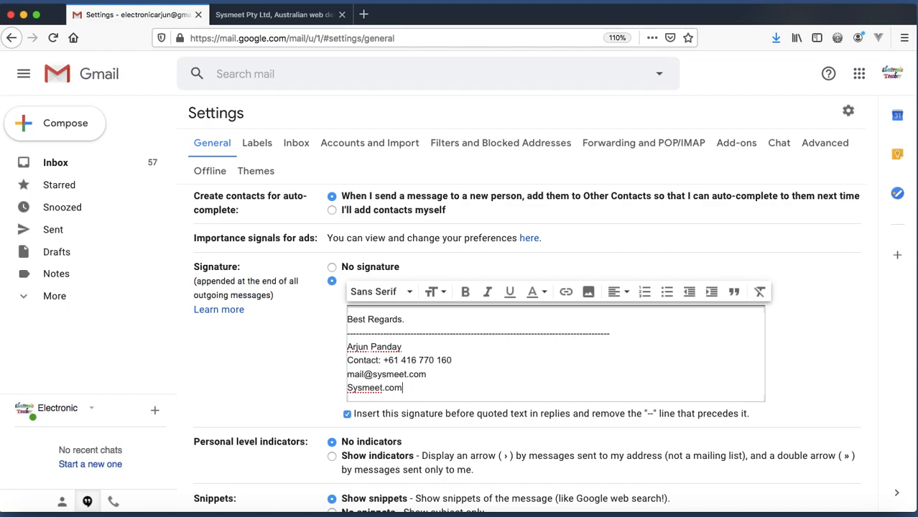
key("enter")
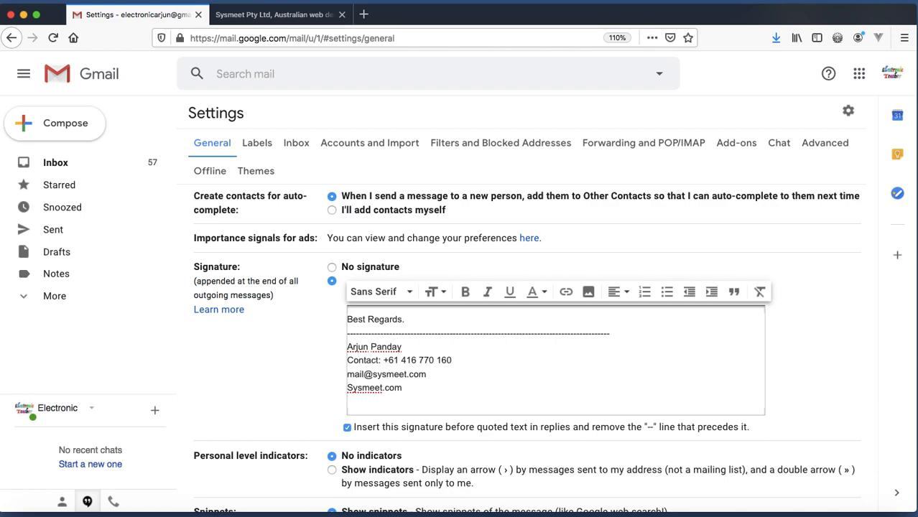
type("S")
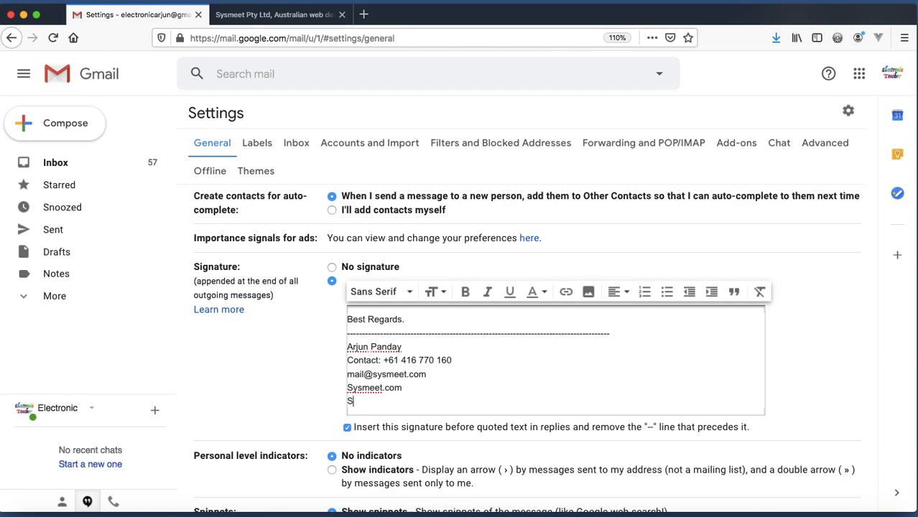
type("ydney")
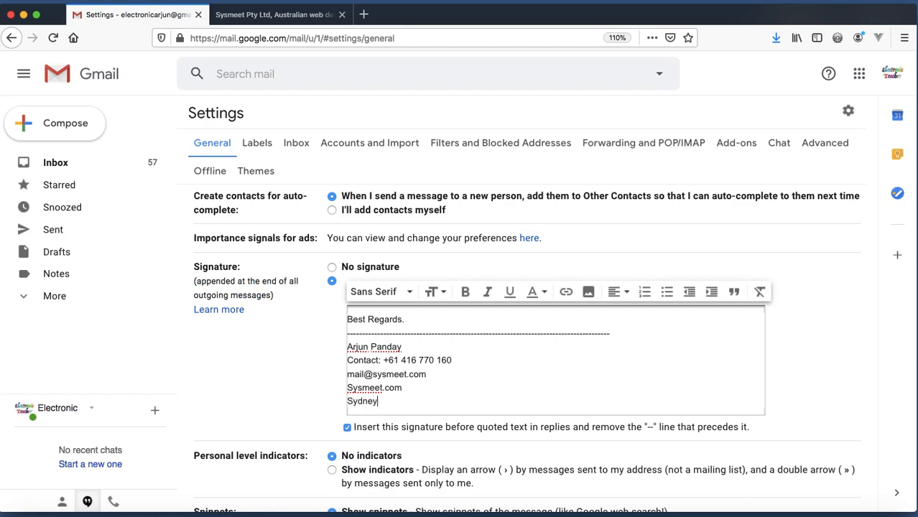
type(",")
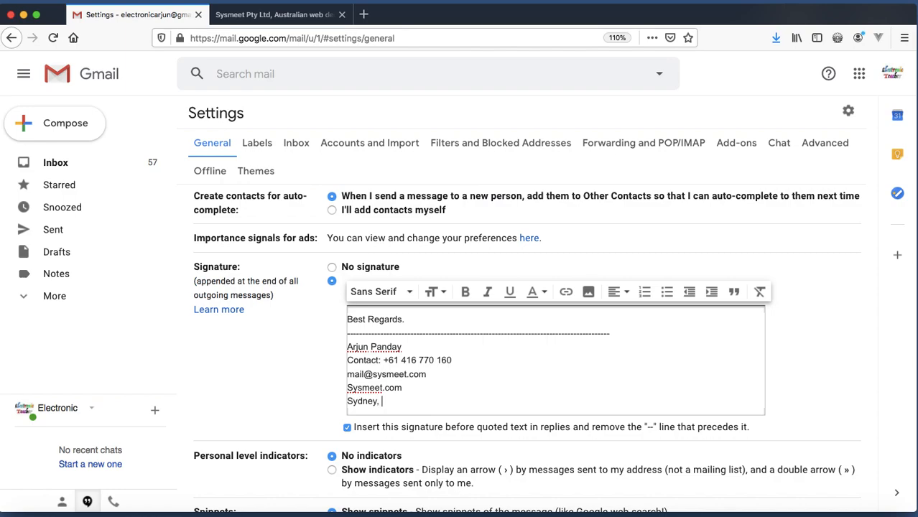
type("Australia")
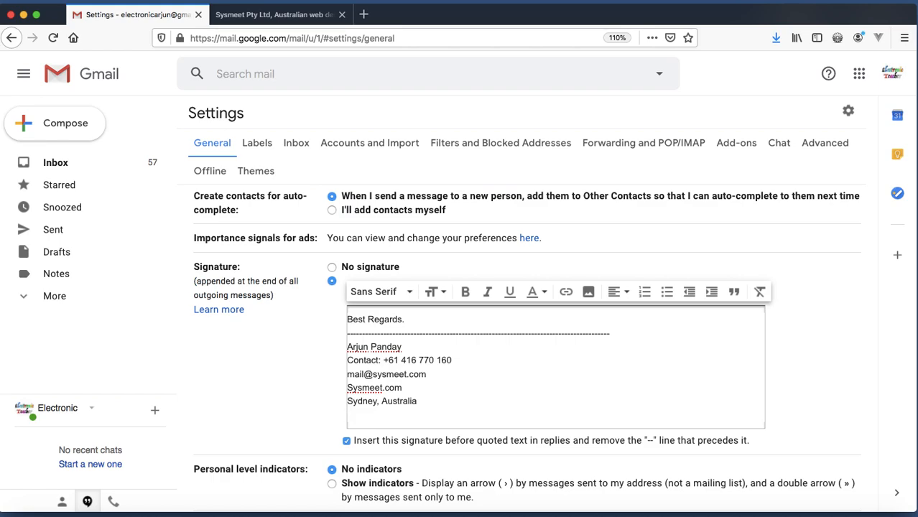
mouse_move(571, 322)
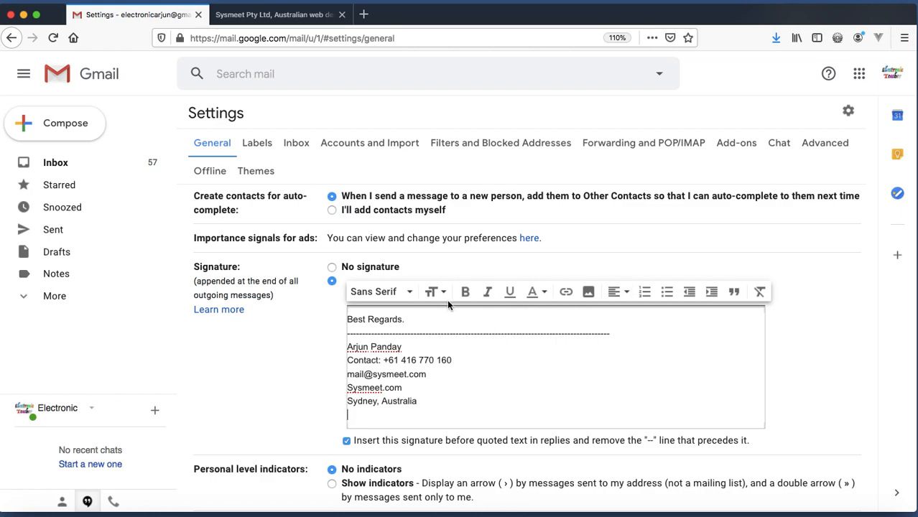
mouse_move(589, 292)
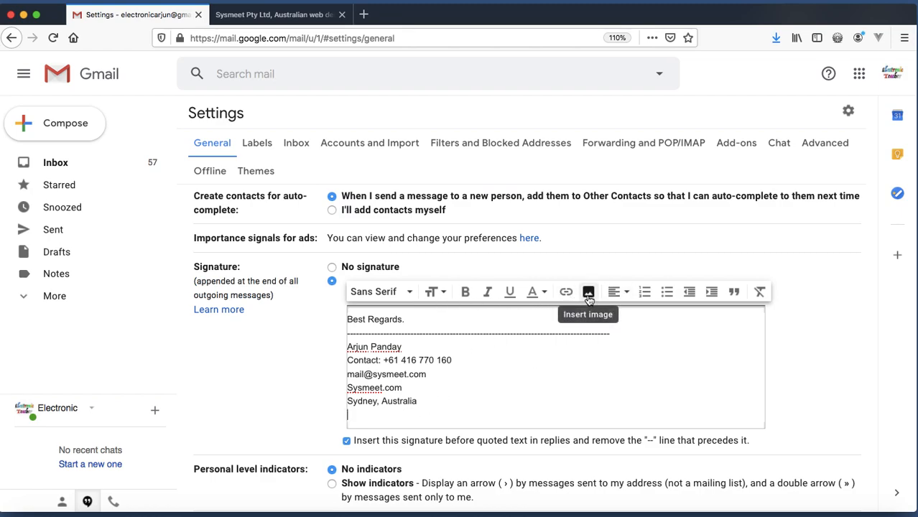
- Insert sysmeet_logo.png from My Drive at the bottom of the signature
left_click(589, 292)
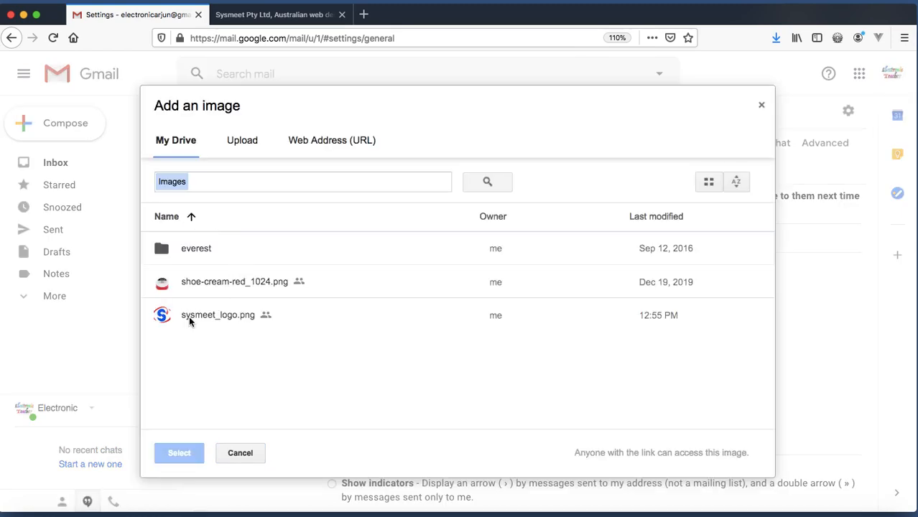
mouse_move(231, 319)
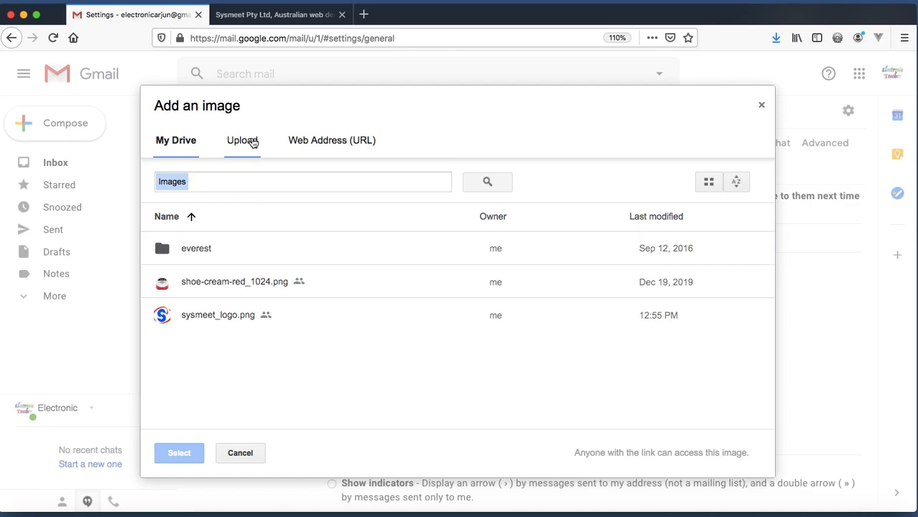
left_click(241, 141)
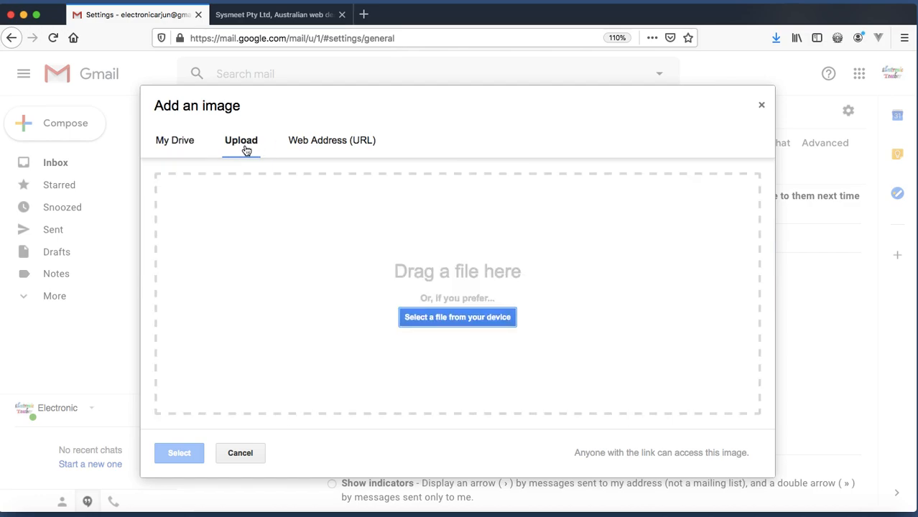
mouse_move(457, 318)
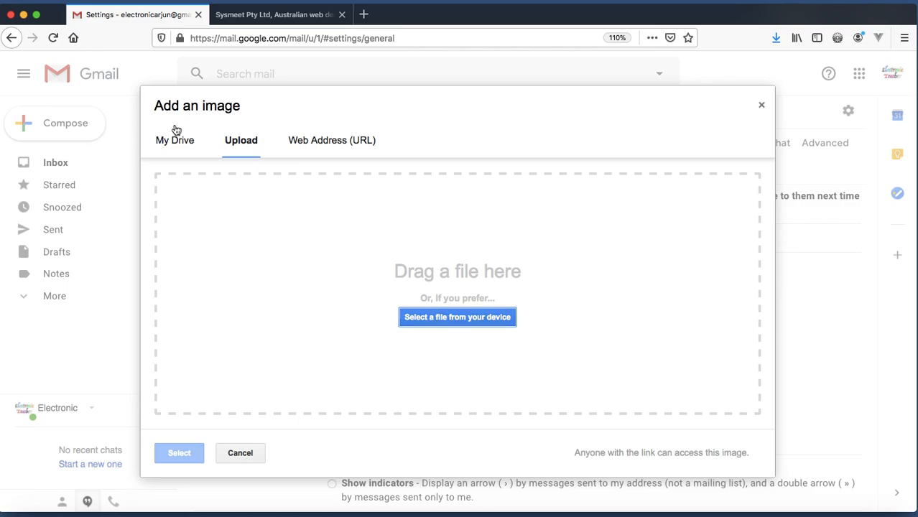
left_click(176, 141)
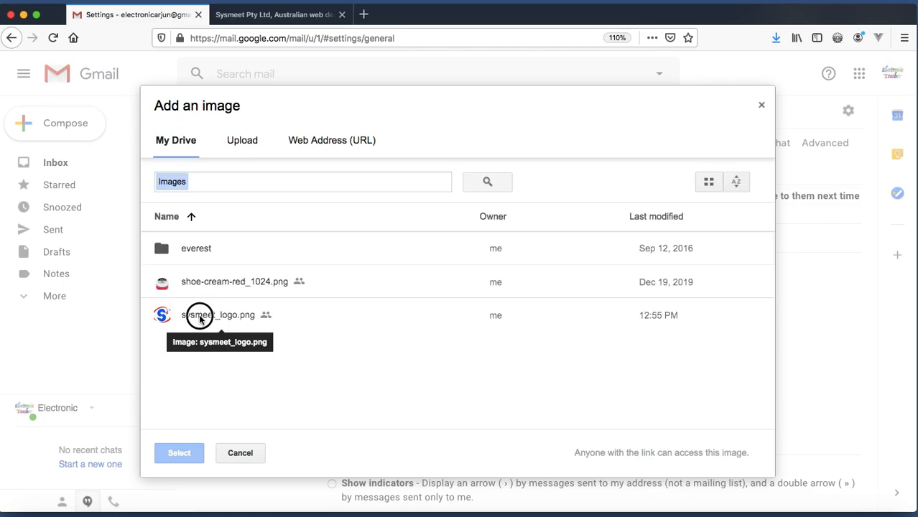
left_click(219, 314)
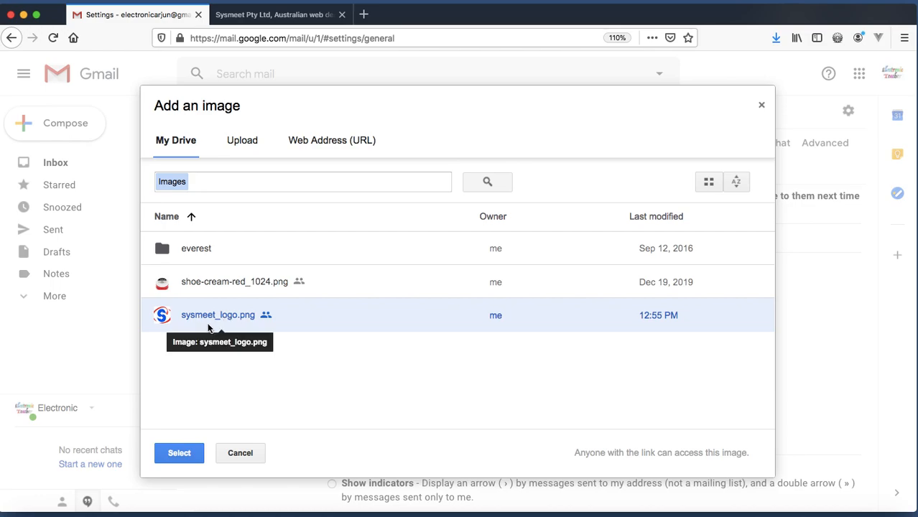
mouse_move(179, 440)
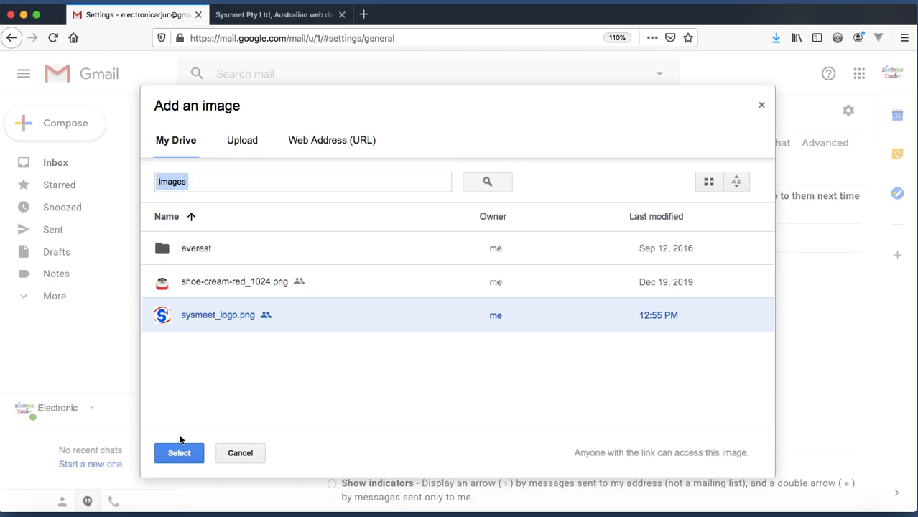
left_click(178, 452)
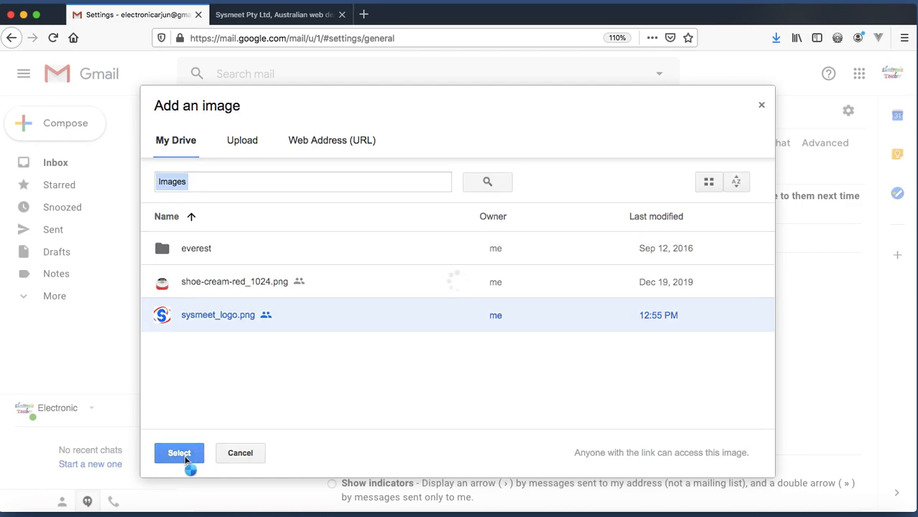
left_click(178, 453)
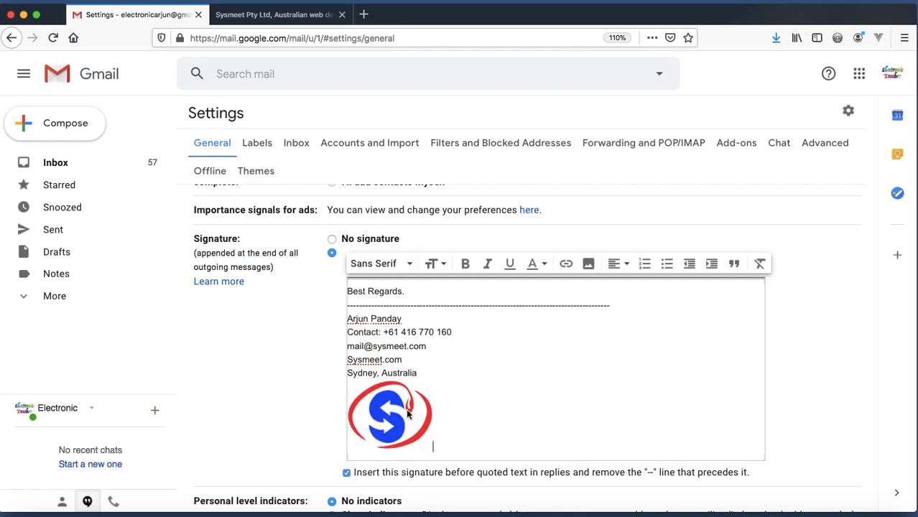
- Make the name in the signature bold
double_click(374, 319)
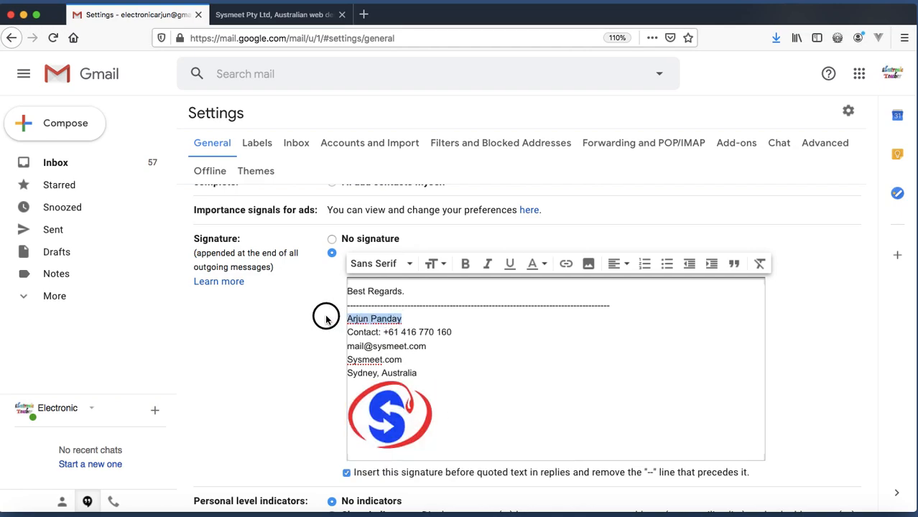
left_click(466, 265)
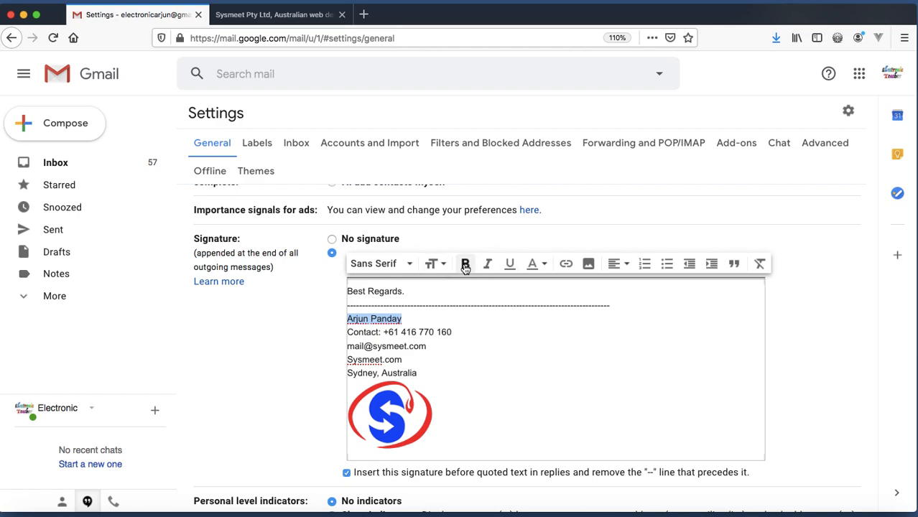
left_click(465, 264)
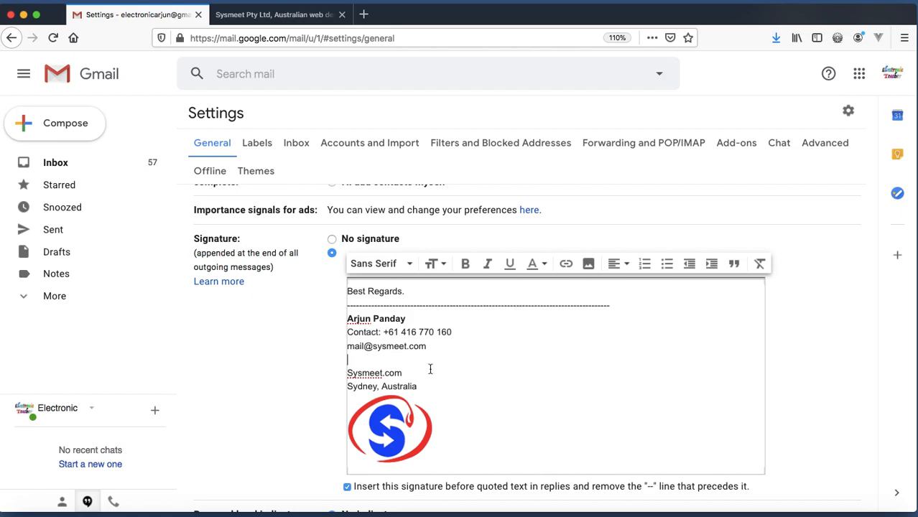
- Replace the website with a bold SysMeet Pvt. Ltd. and italicise Sydney, Australia
double_click(374, 373)
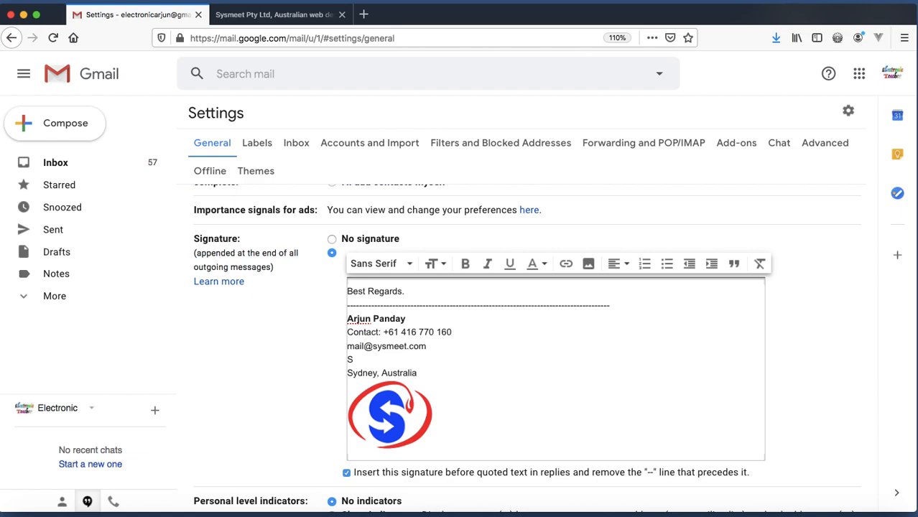
type("ysmeet")
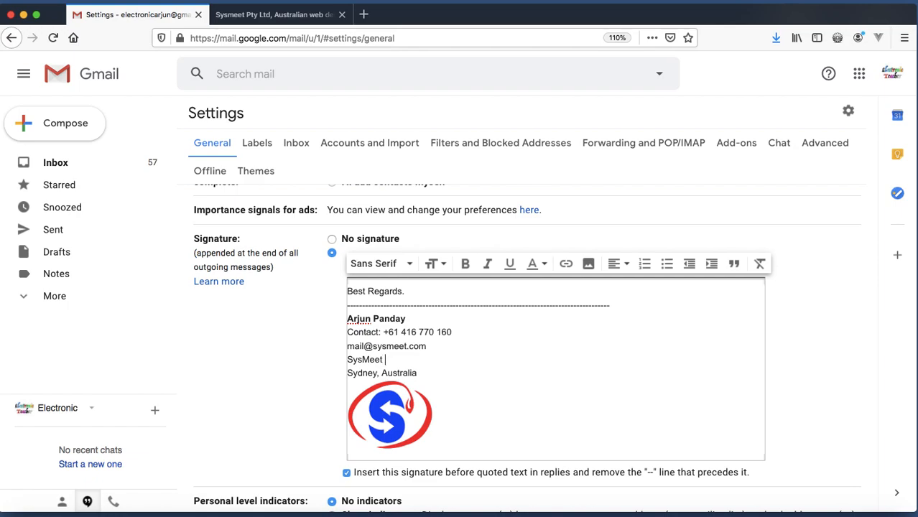
type("Pvt. Ltd.")
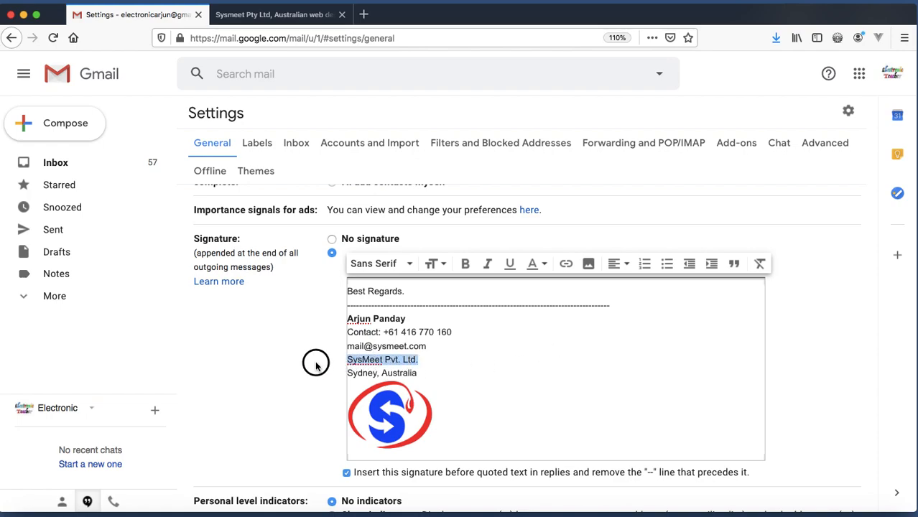
left_click(466, 265)
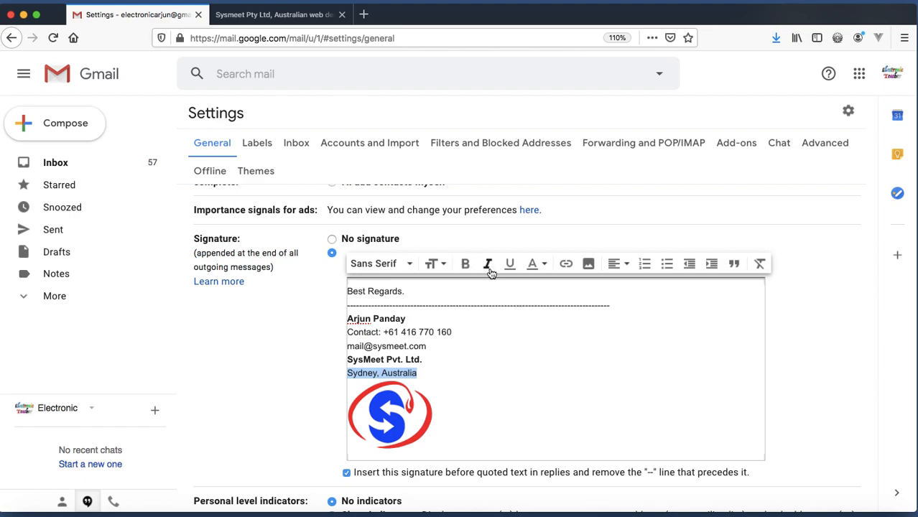
left_click(488, 264)
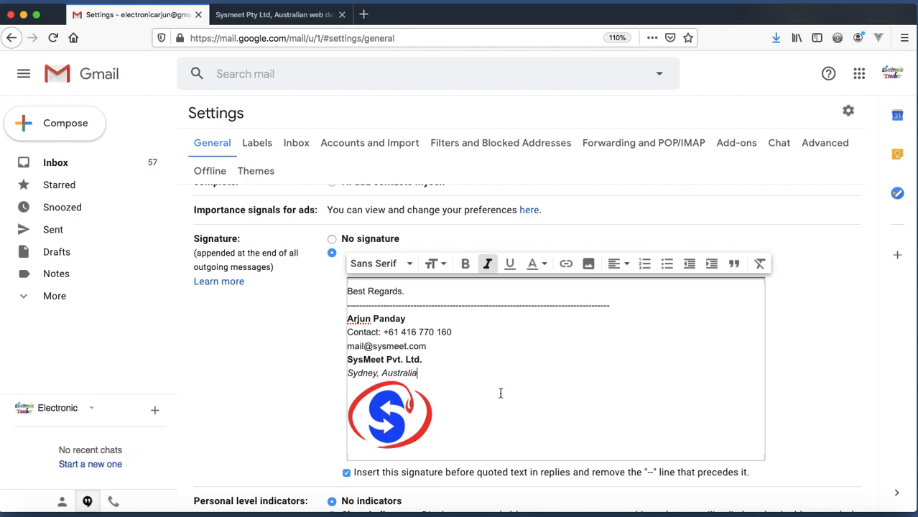
- Save Changes at the bottom of General settings, returning to the inbox
scroll("down", 3)
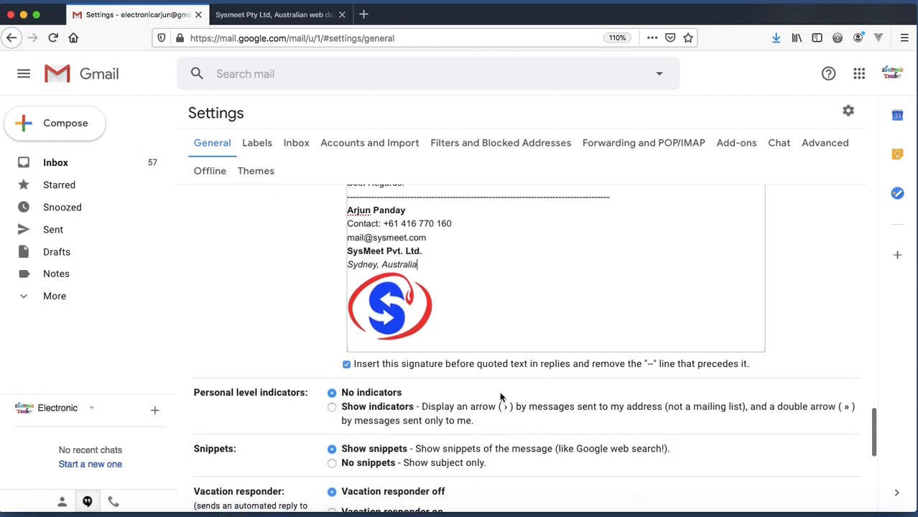
scroll("down", 3)
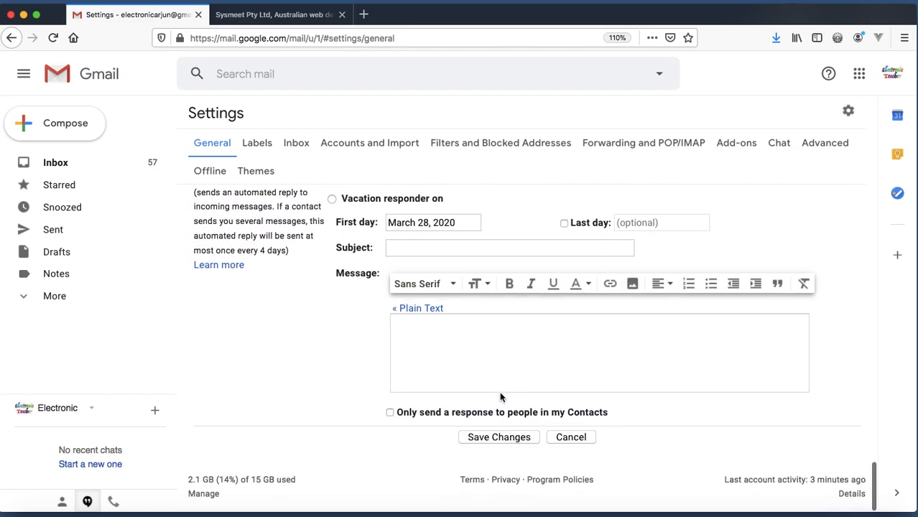
left_click(499, 437)
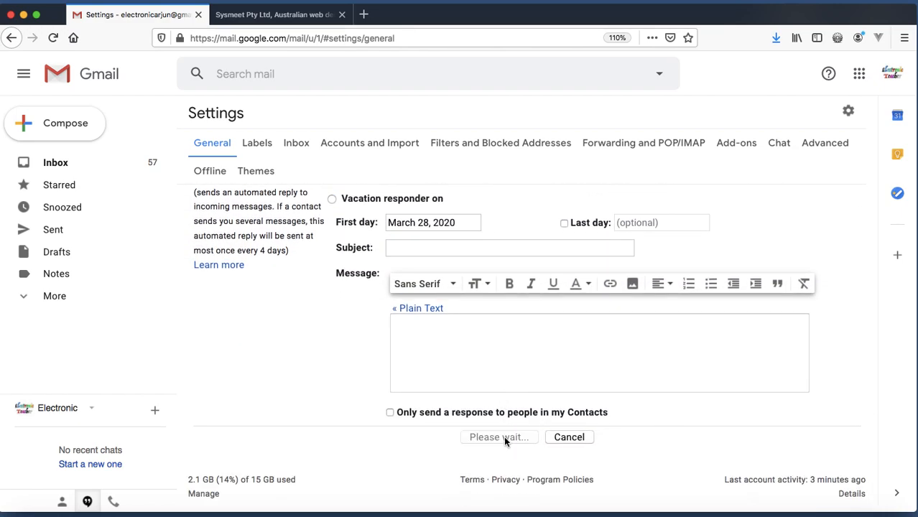
left_click(498, 437)
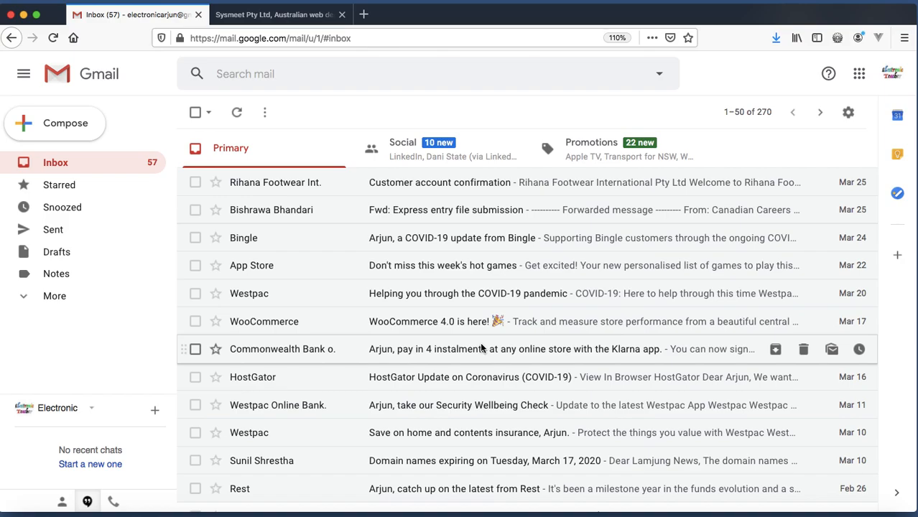
mouse_move(465, 318)
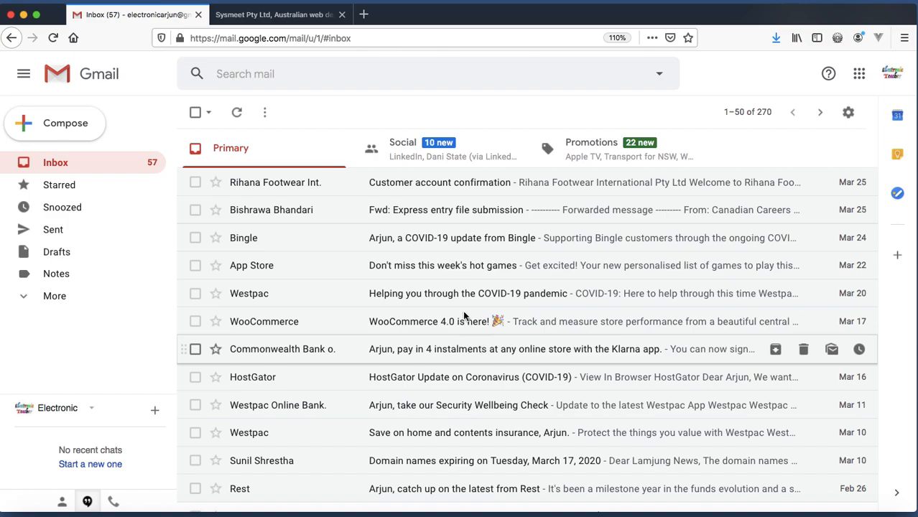
mouse_move(273, 238)
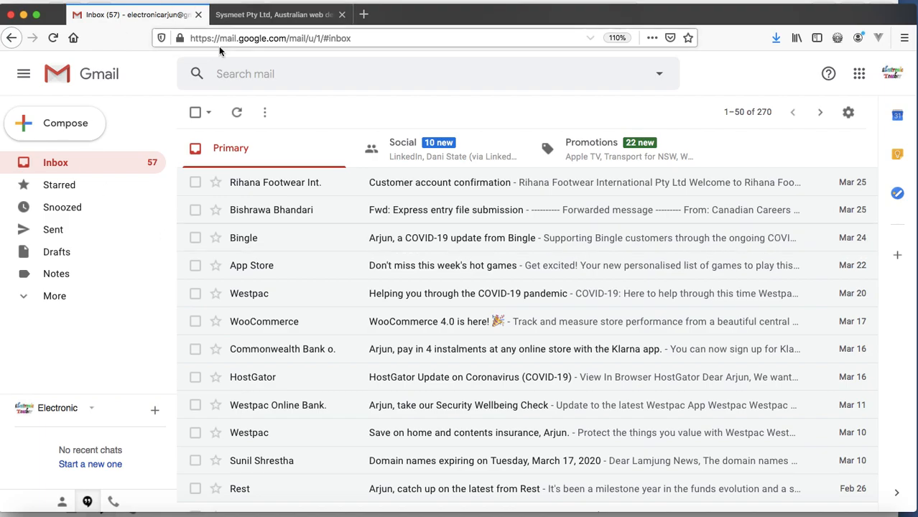
- Compose a new email with the subject Demo Subject
left_click(55, 124)
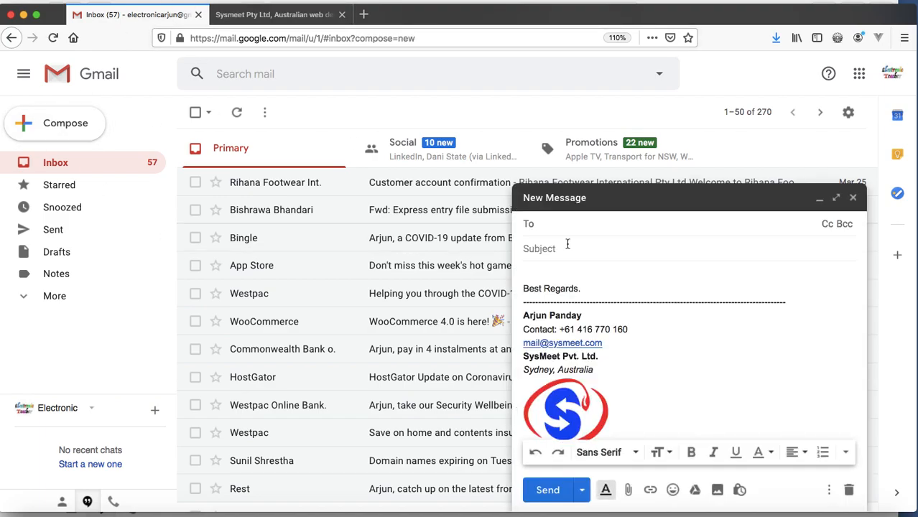
left_click(539, 224)
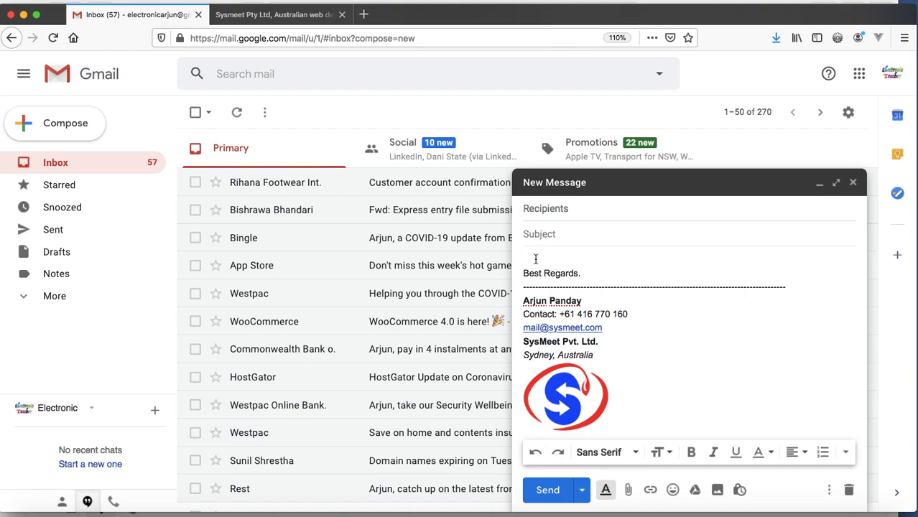
left_click(544, 234)
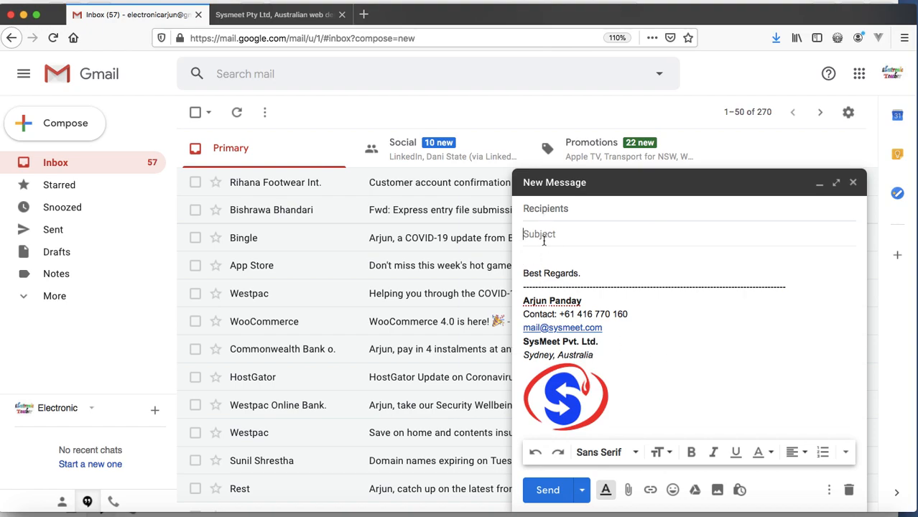
type("Demo Subject")
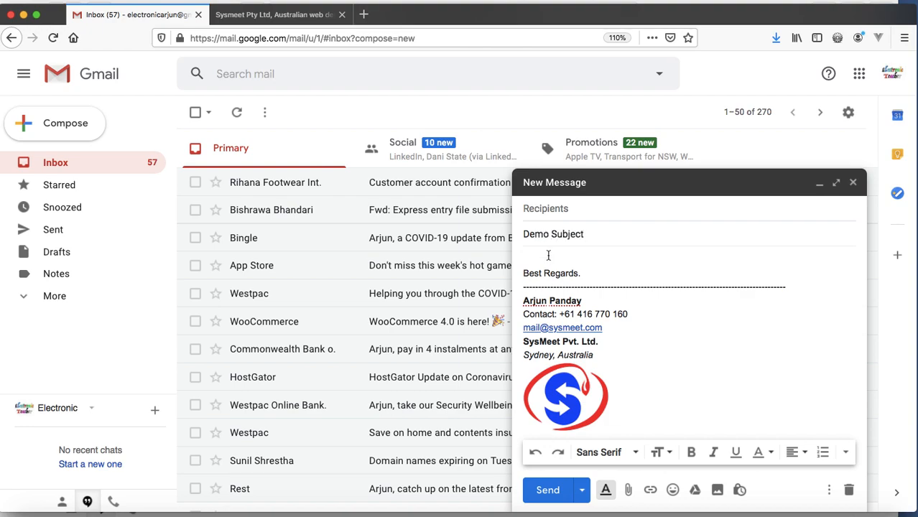
- Write 'Hi Sunshine, This is the demo paragraph.' in the body above the signature
type("Hi")
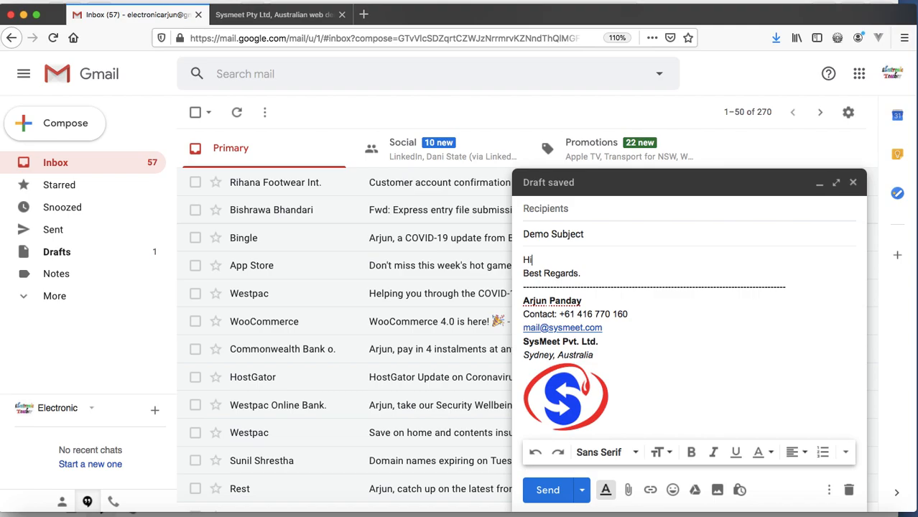
type("Sunshine,")
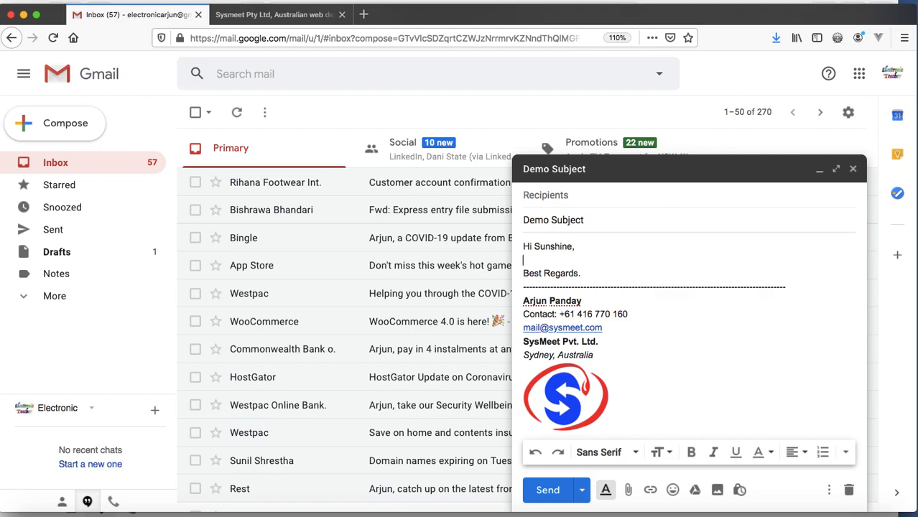
type("This is the")
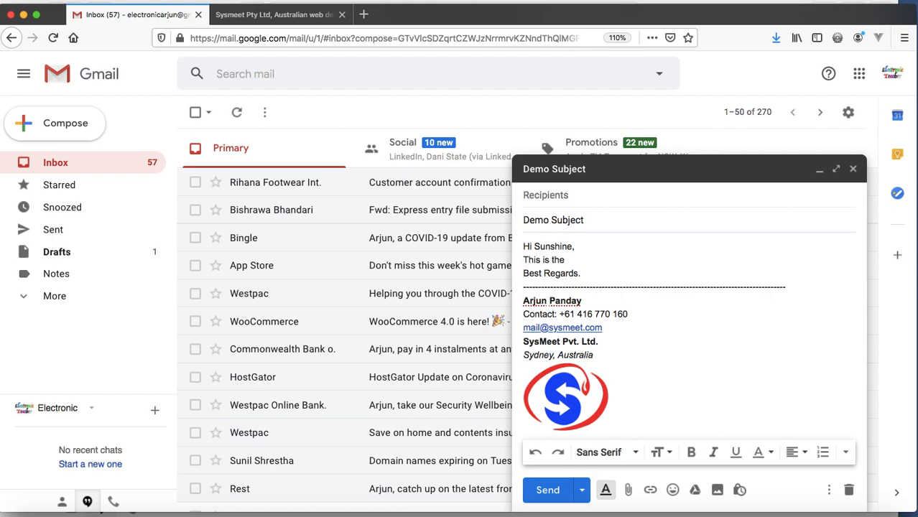
type("demo")
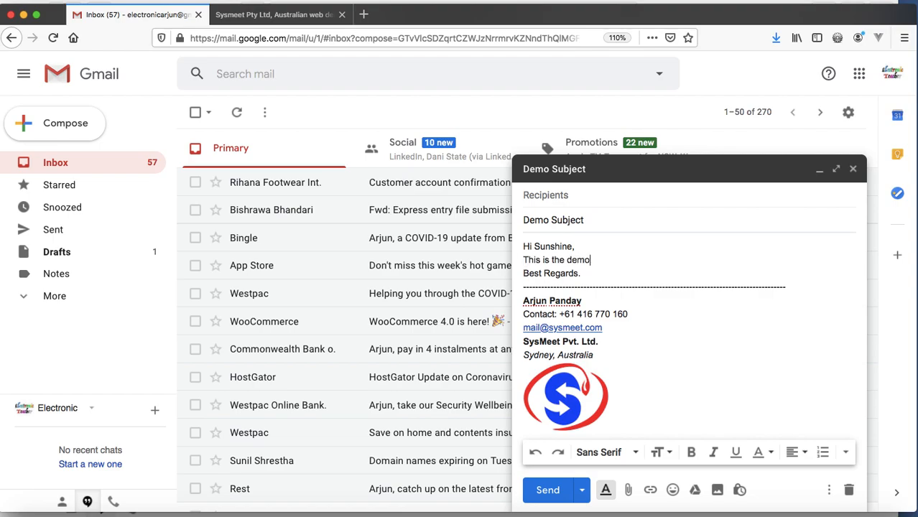
type("parag")
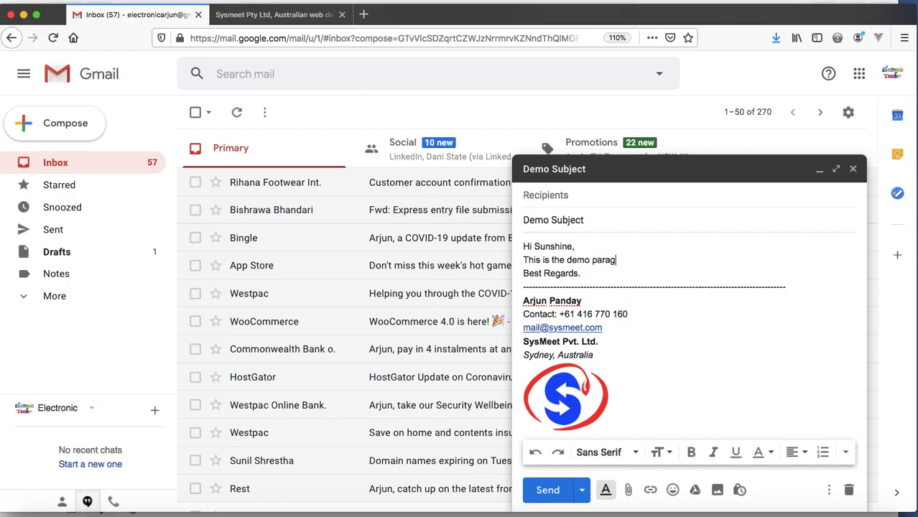
type("raph.")
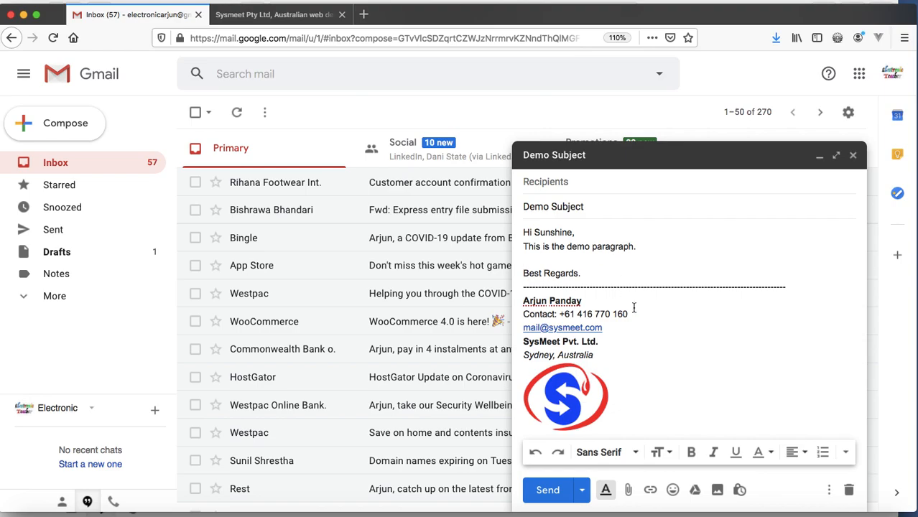
left_click(548, 490)
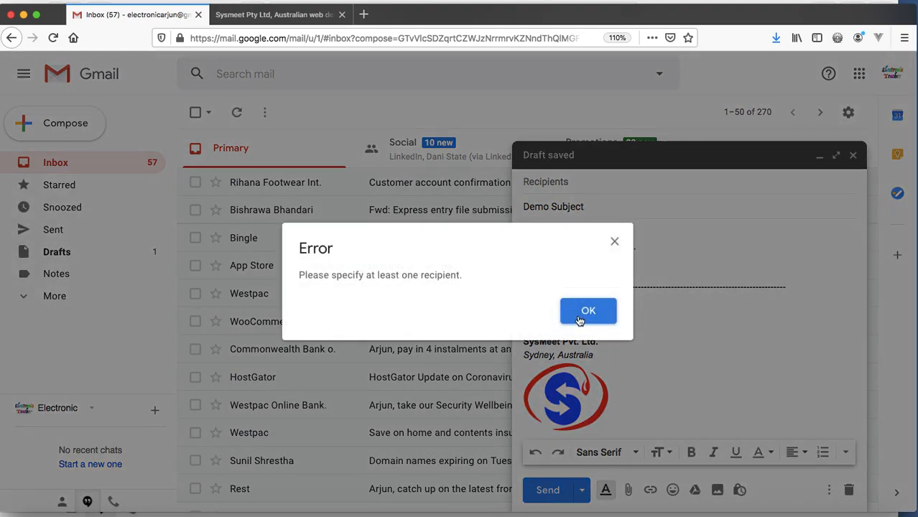
left_click(588, 310)
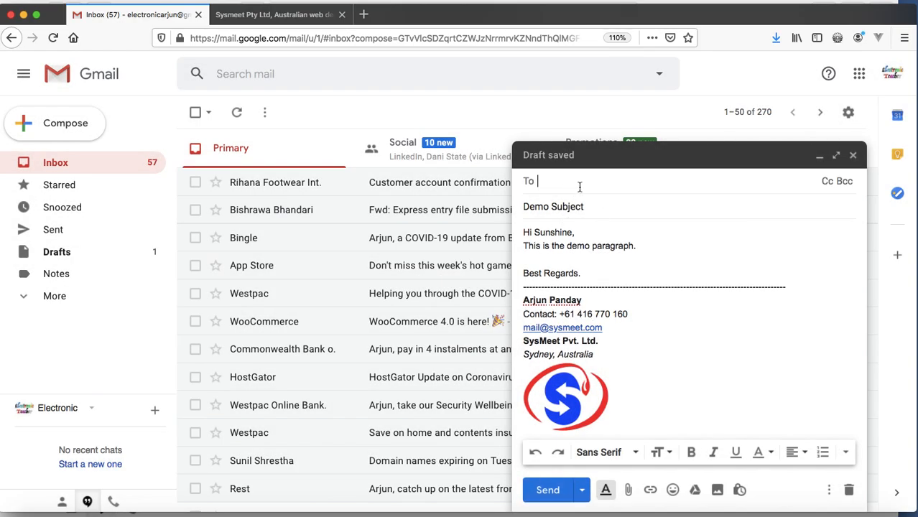
type("e")
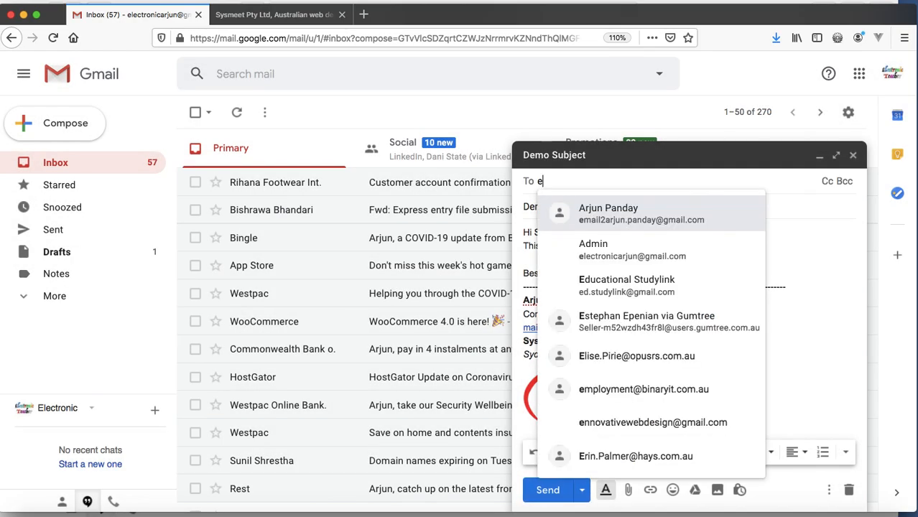
left_click(609, 213)
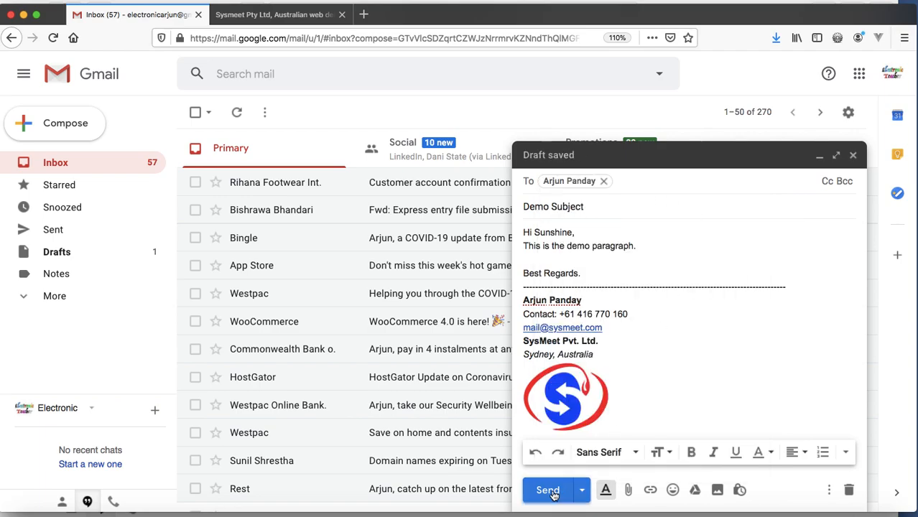
left_click(547, 490)
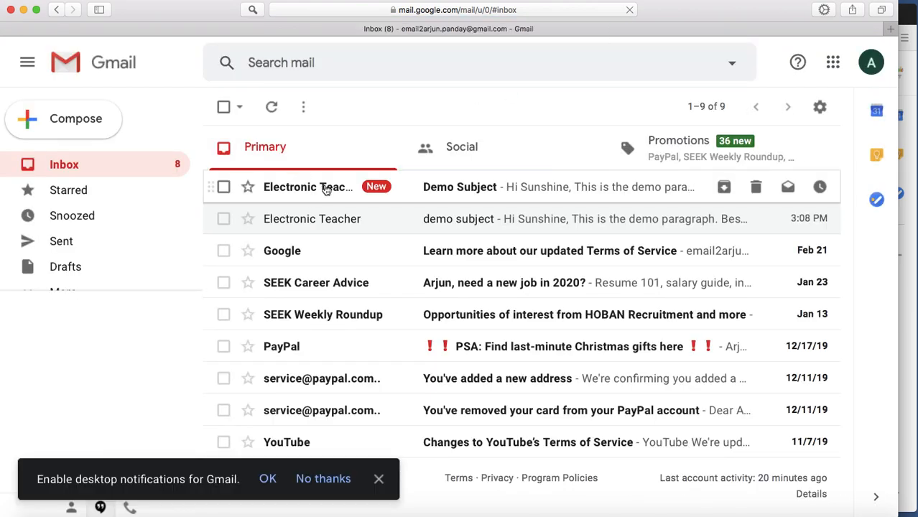
mouse_move(460, 199)
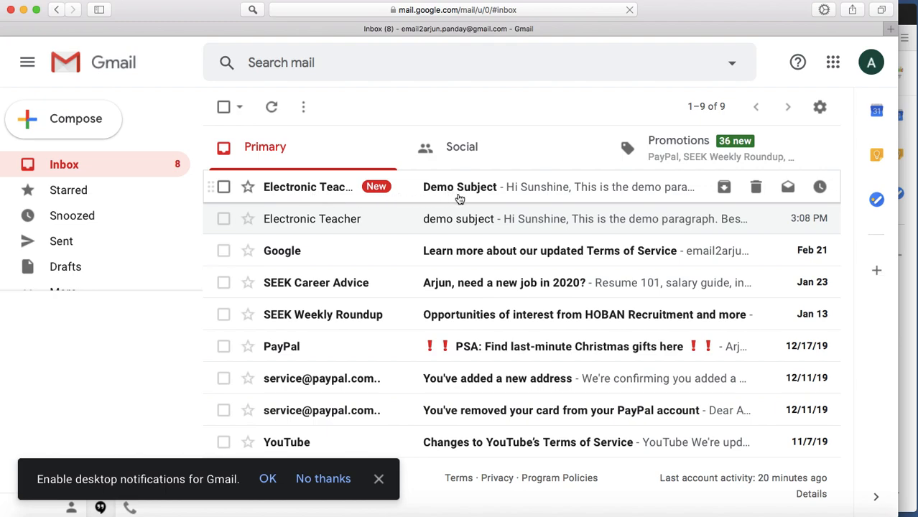
- View the received Demo Subject email's signature and logo, dismissing the notifications prompt
left_click(460, 187)
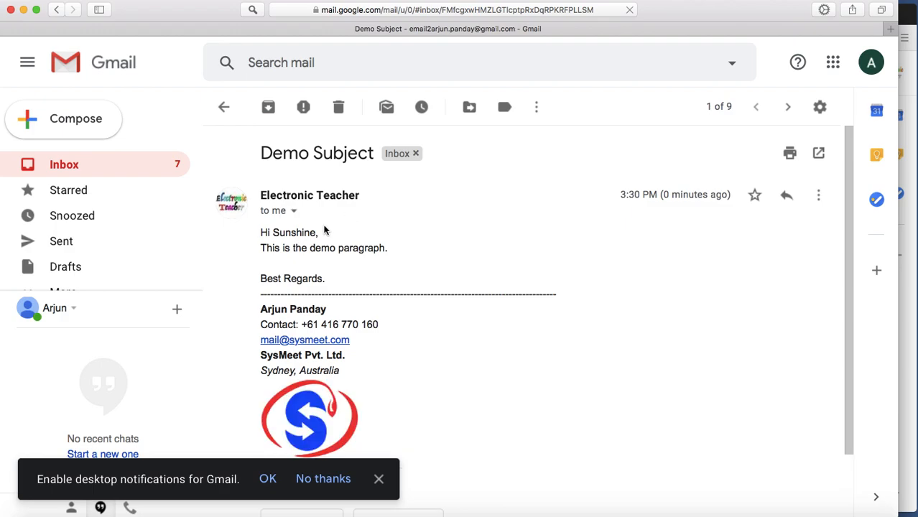
scroll("down", 3)
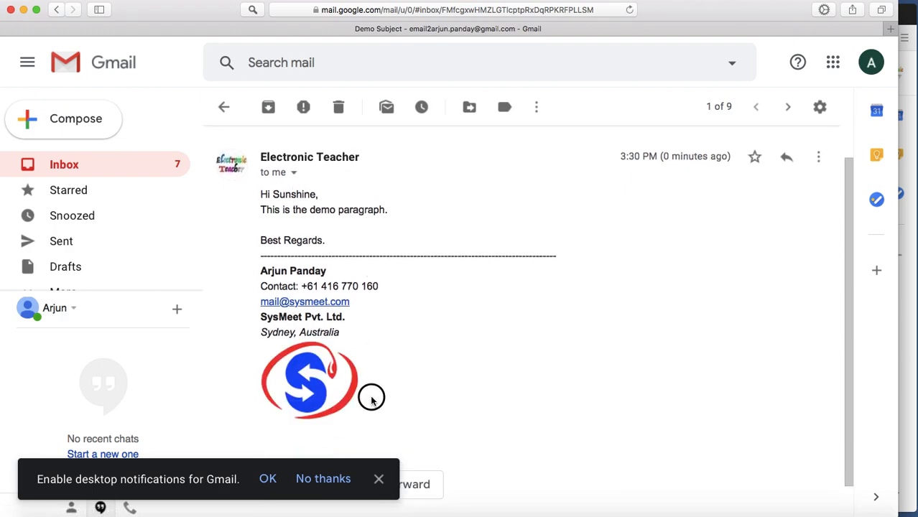
mouse_move(403, 219)
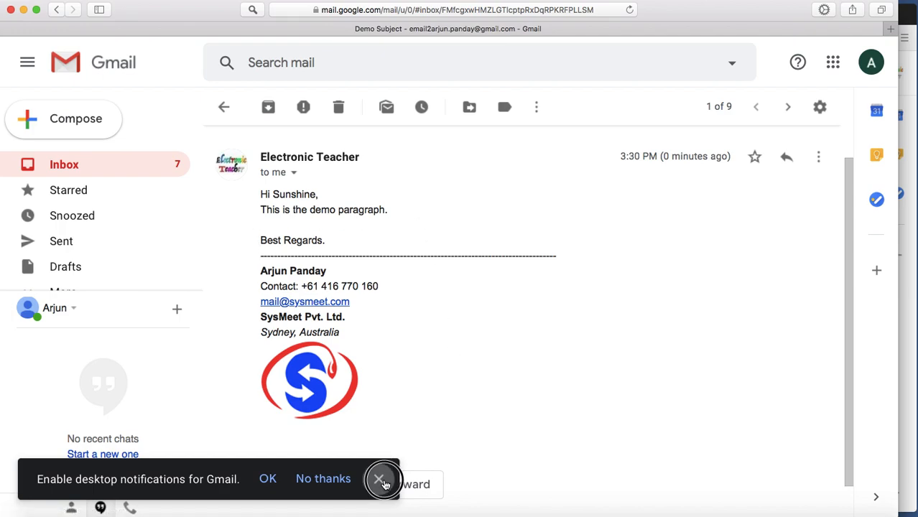
left_click(382, 480)
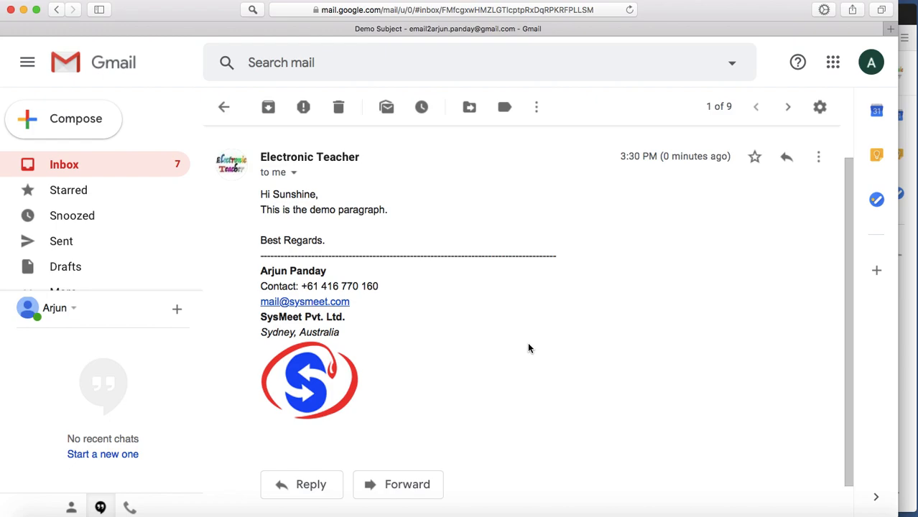